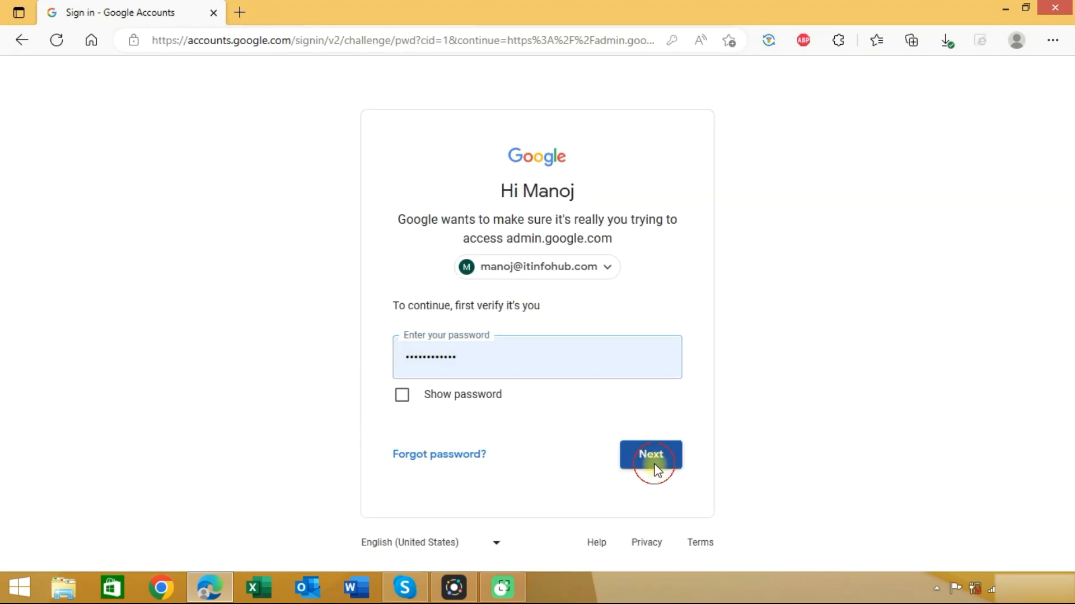
Submit the entered password so sign-in completes and the Admin console home opens.
click(650, 455)
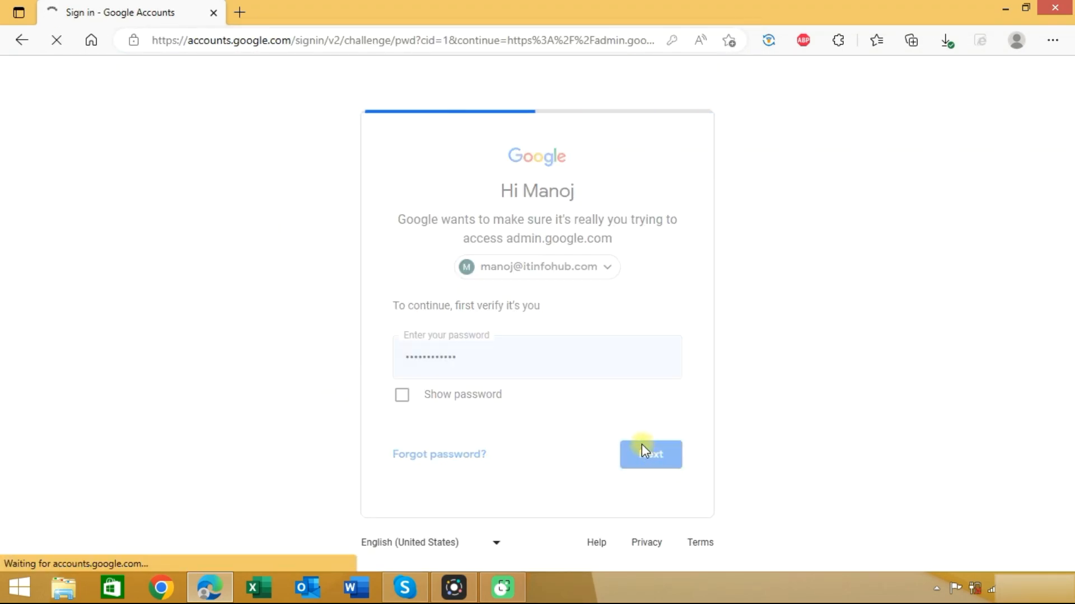
click(649, 455)
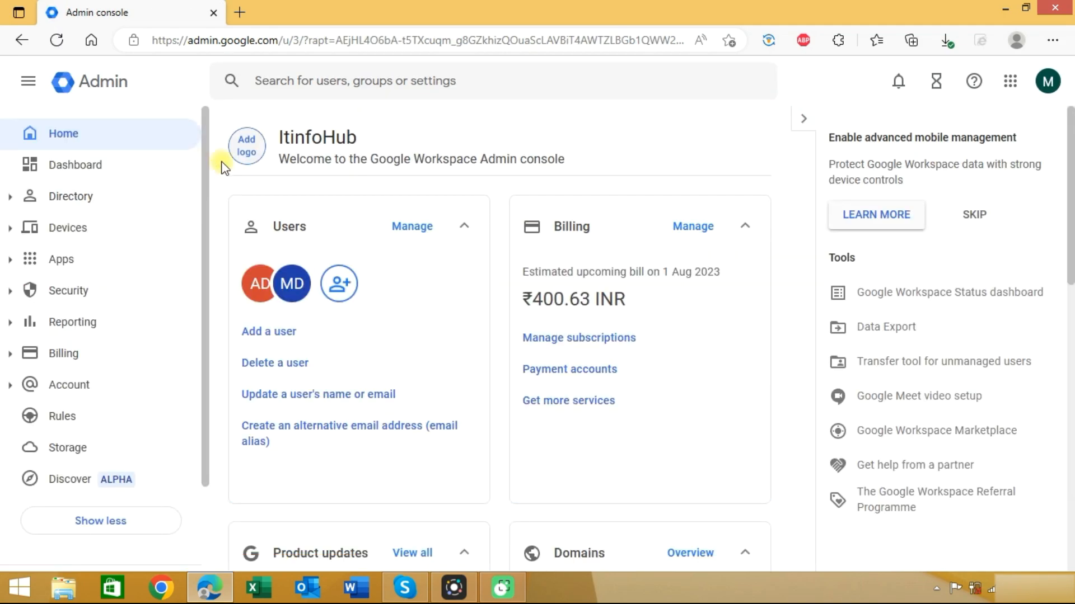
mouse_move(109, 86)
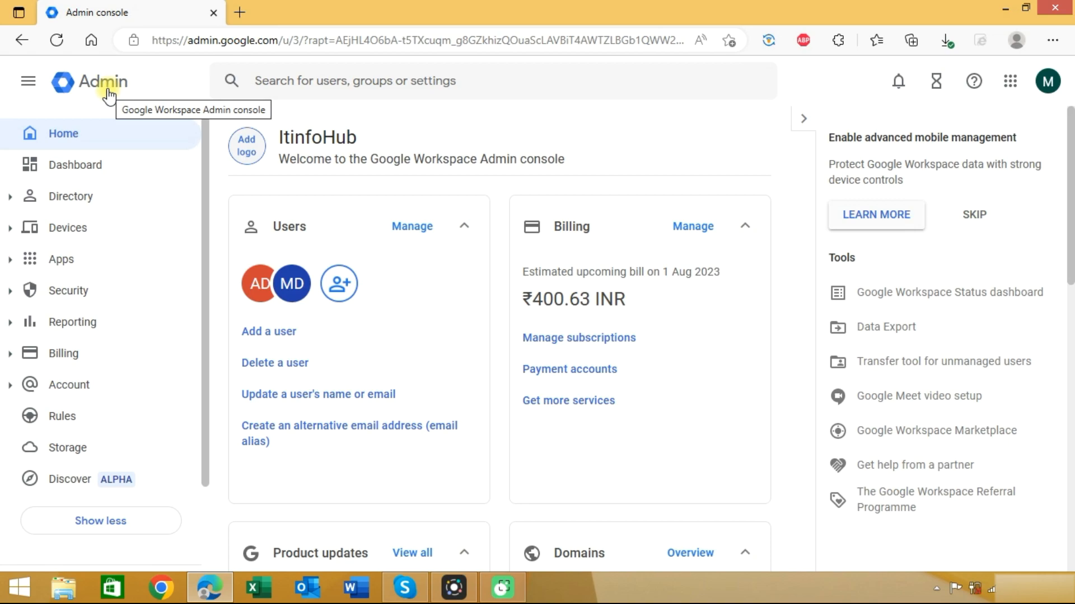
mouse_move(982, 336)
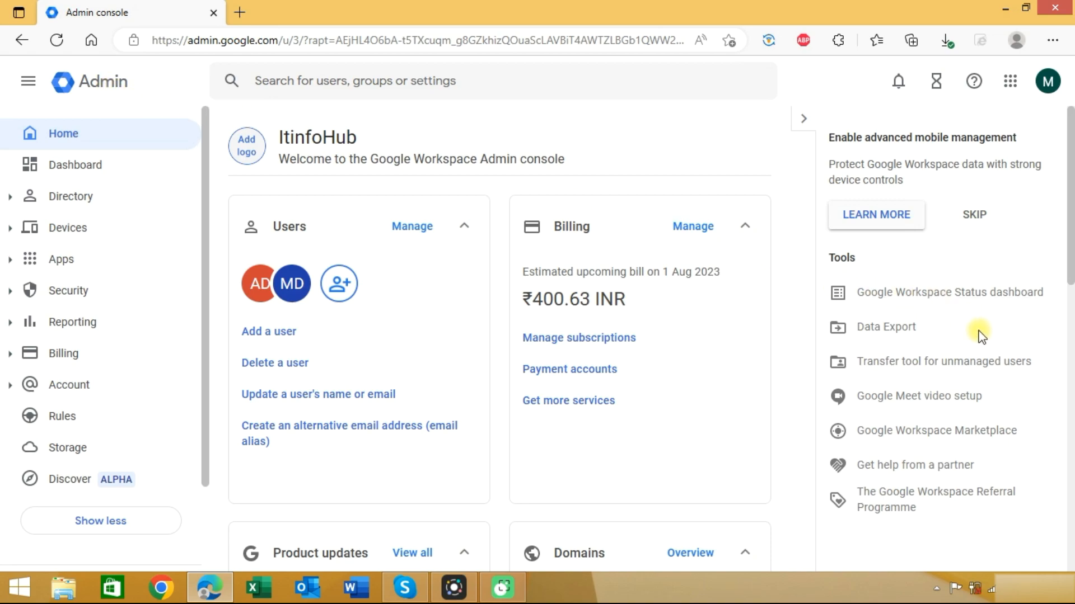
mouse_move(884, 327)
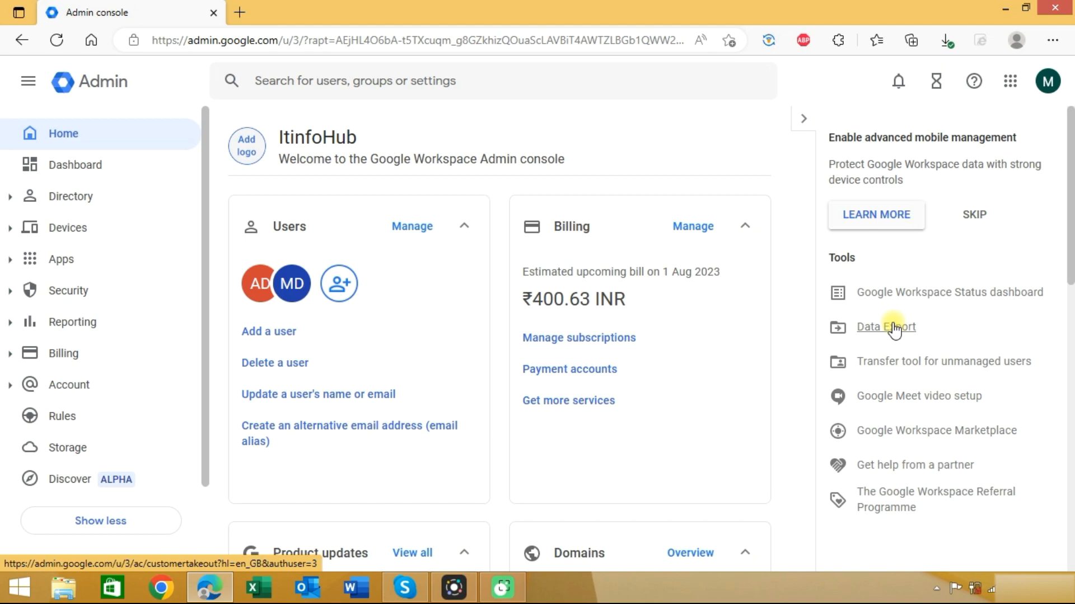
Start the organisation-wide Data Export from the Admin console's Tools section.
click(884, 327)
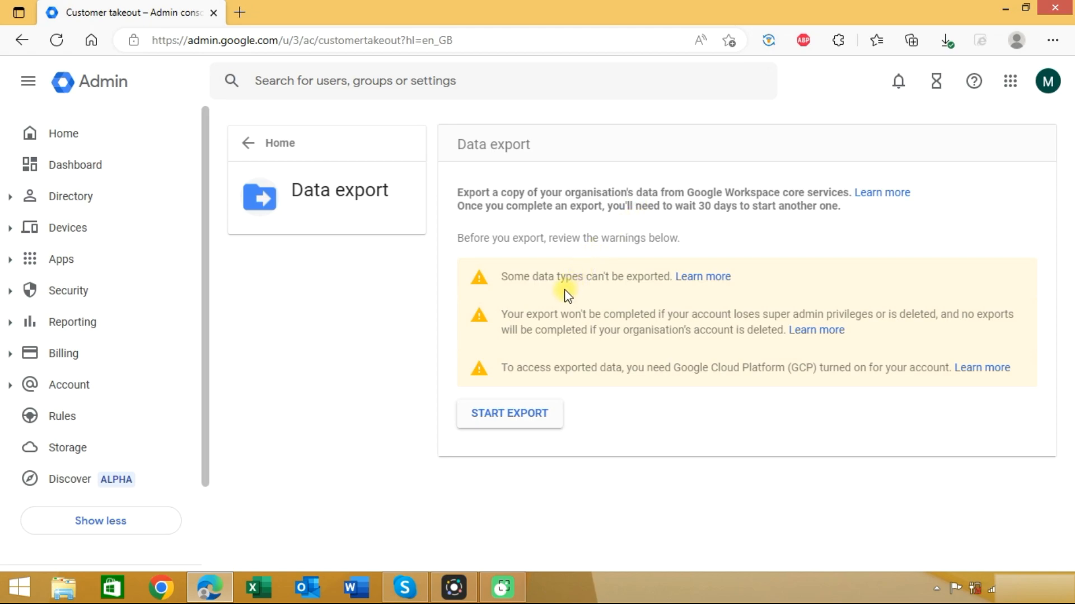
mouse_move(594, 310)
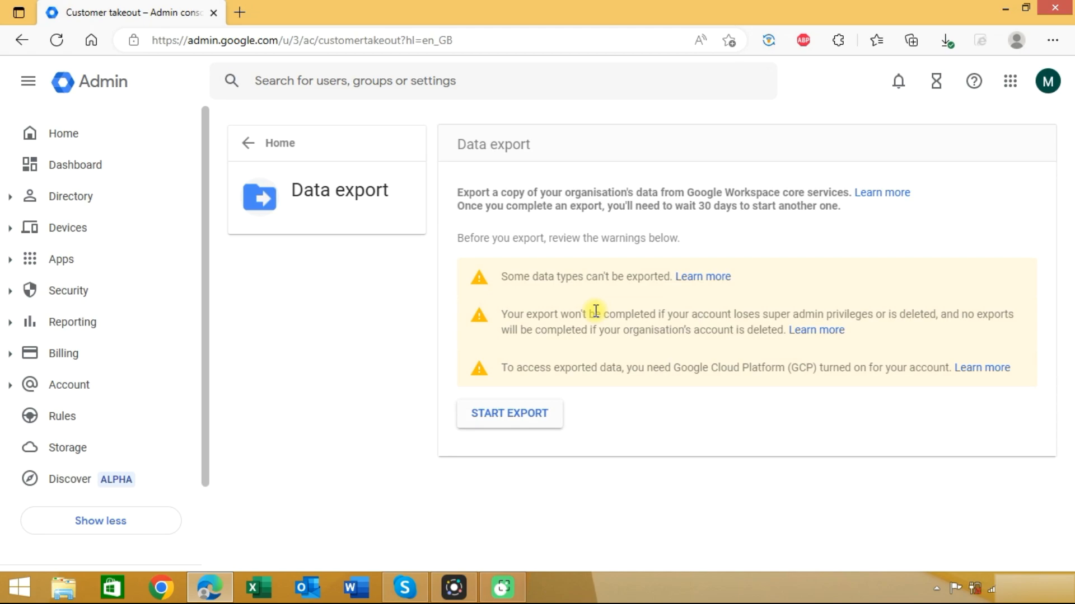
mouse_move(537, 375)
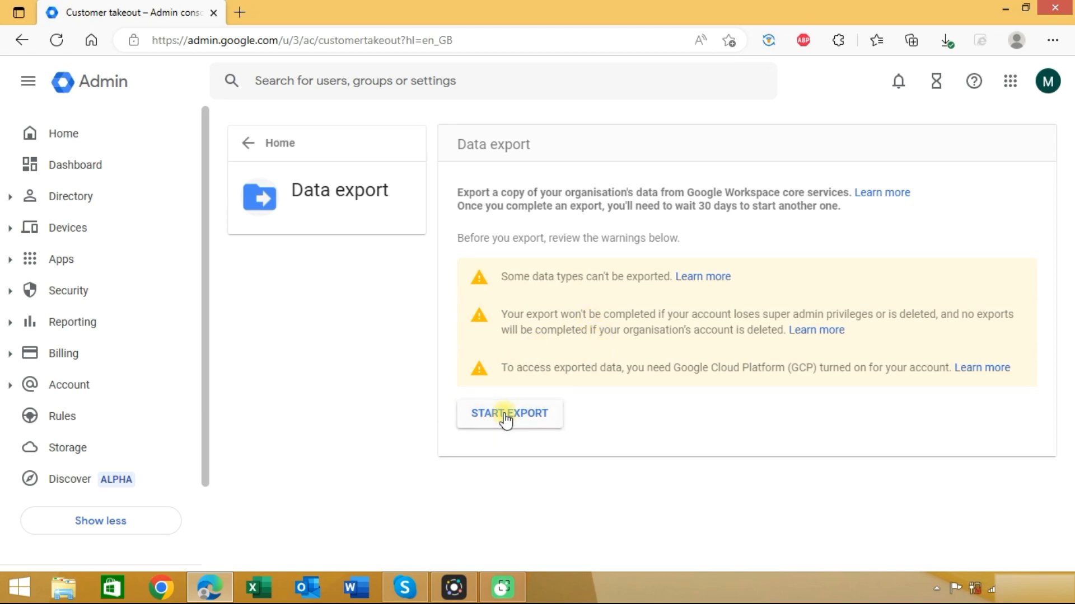
click(508, 414)
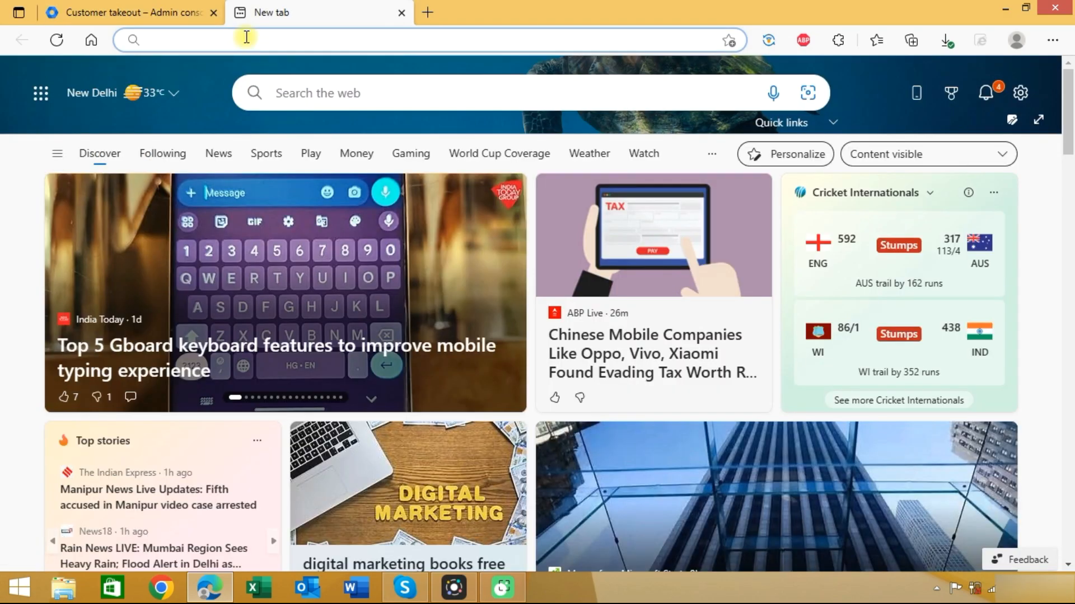
Enter the Google Takeout address in the address bar and load the Takeout page.
text(tinypng.com)
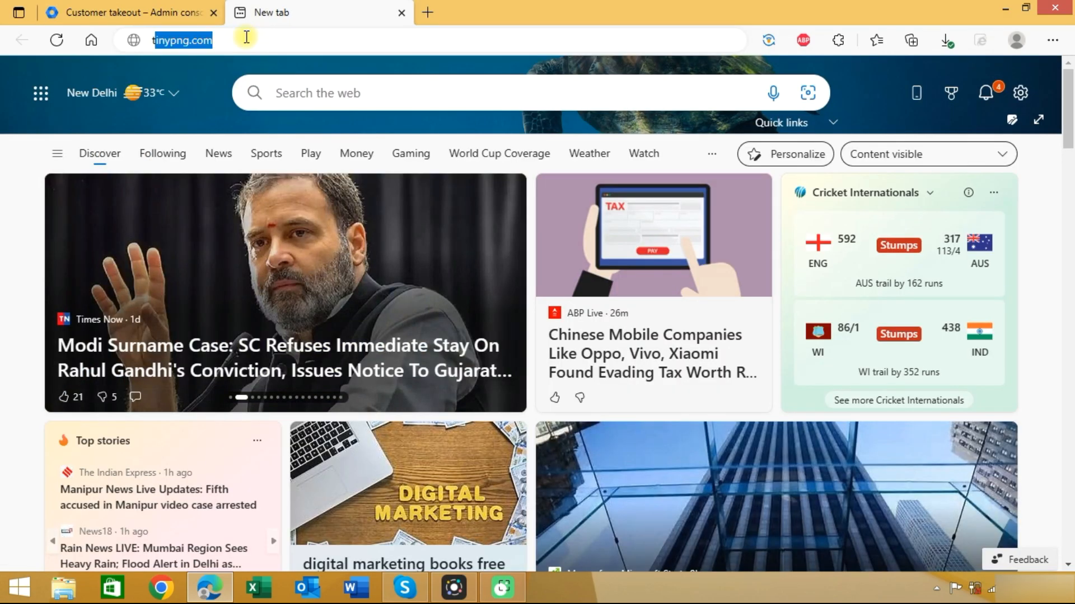
text(takeout.)
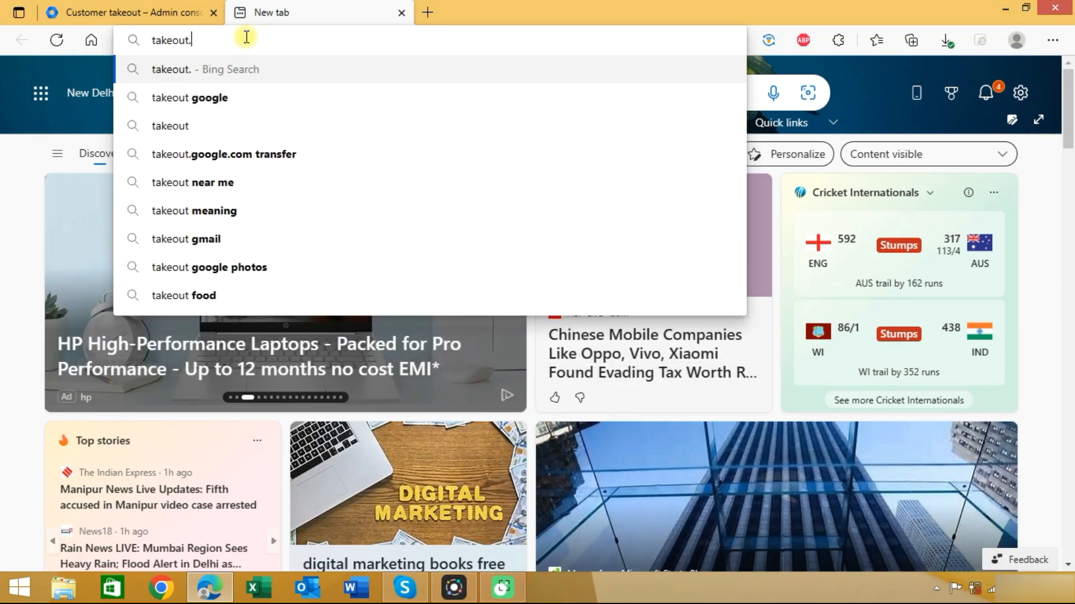
text(google.com/?pli=1)
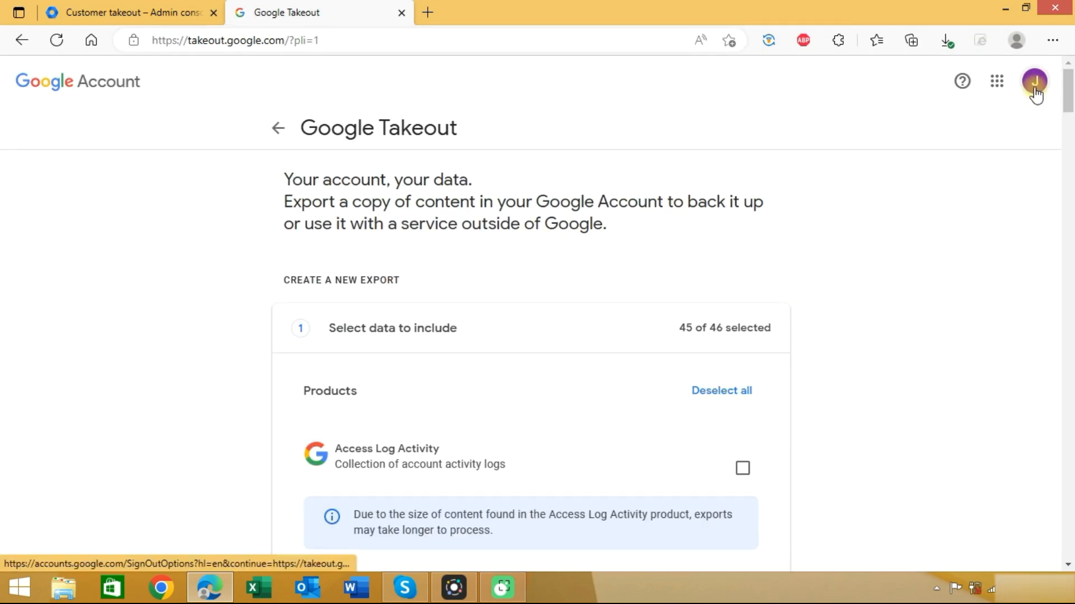
mouse_move(1035, 81)
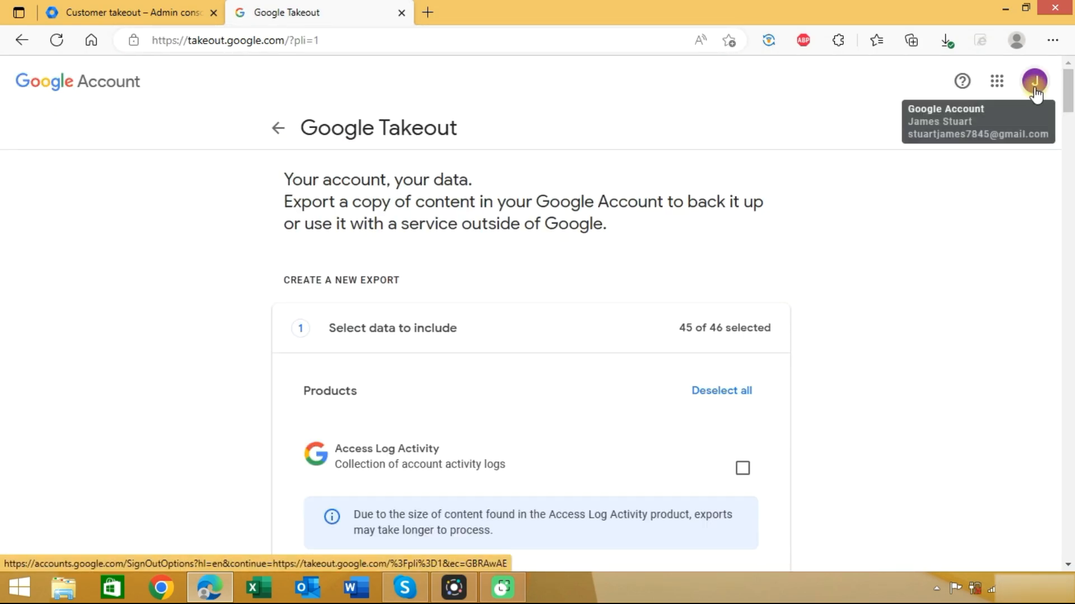
Switch Google Takeout from the personal account to the Workspace admin account.
click(1034, 80)
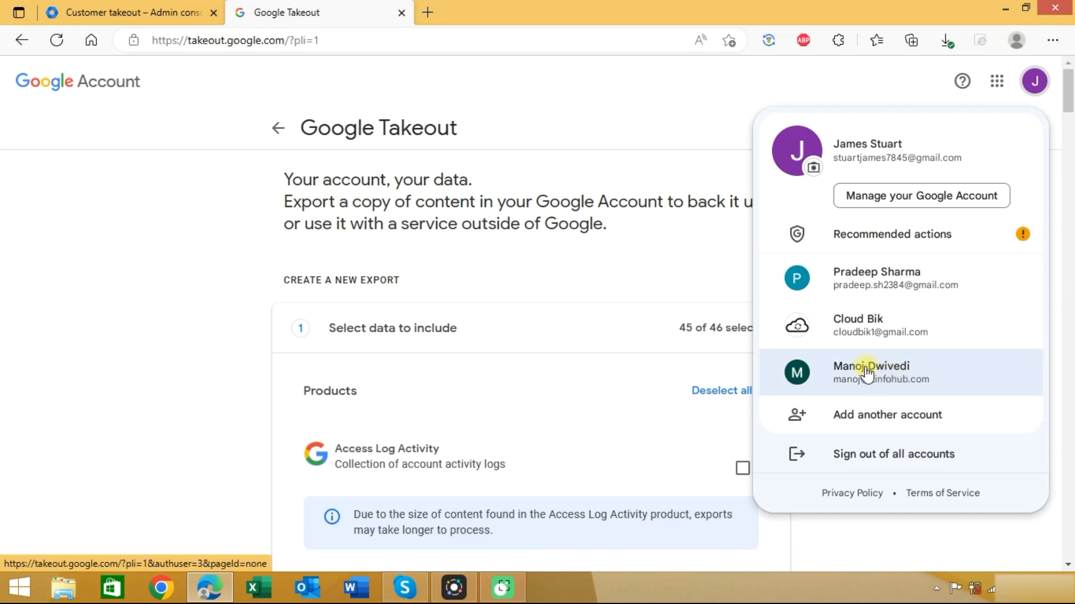
click(871, 372)
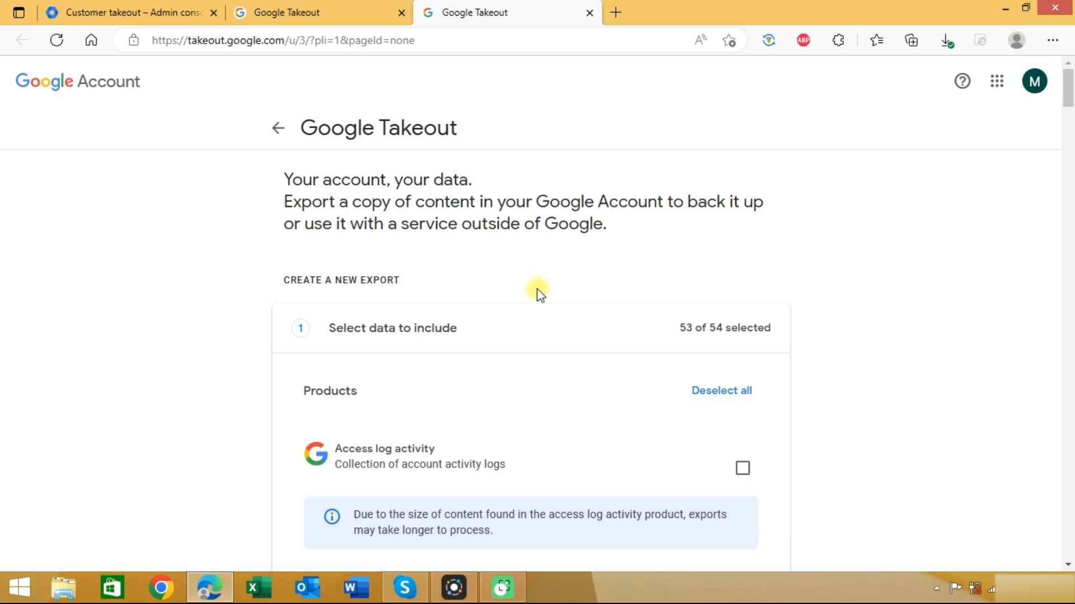
Review the product list, keep 53 of 54 selected, and continue to the delivery settings step.
scroll(down, 3)
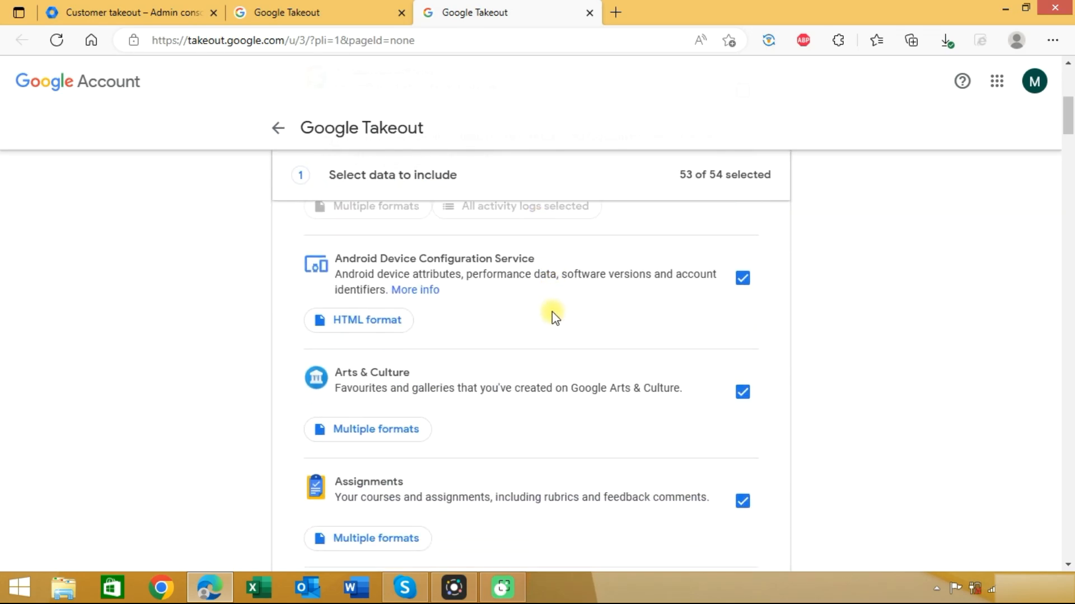
scroll(down, 3)
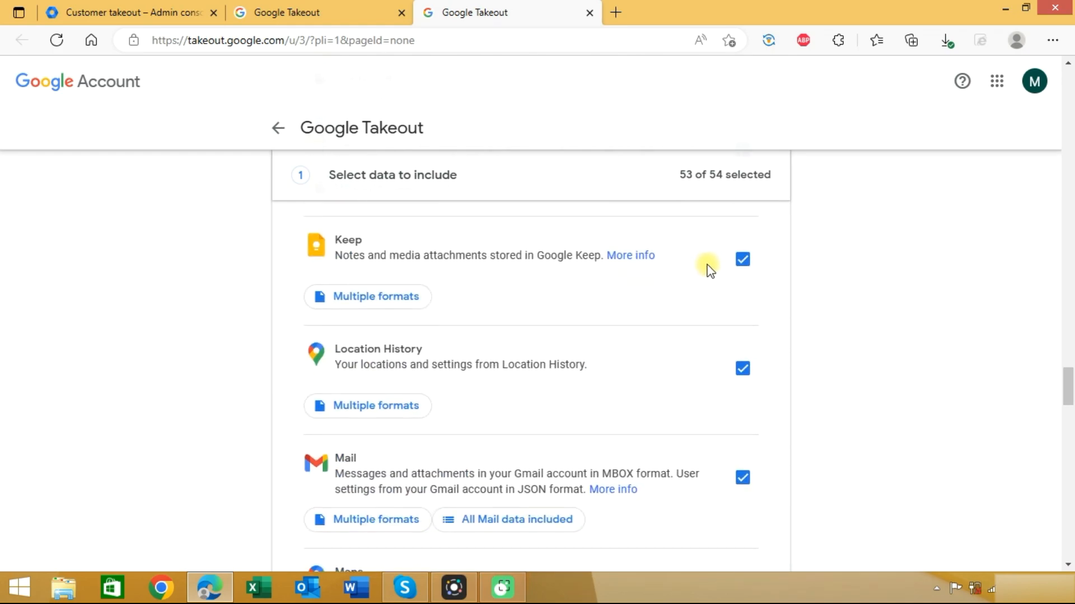
scroll(down, 3)
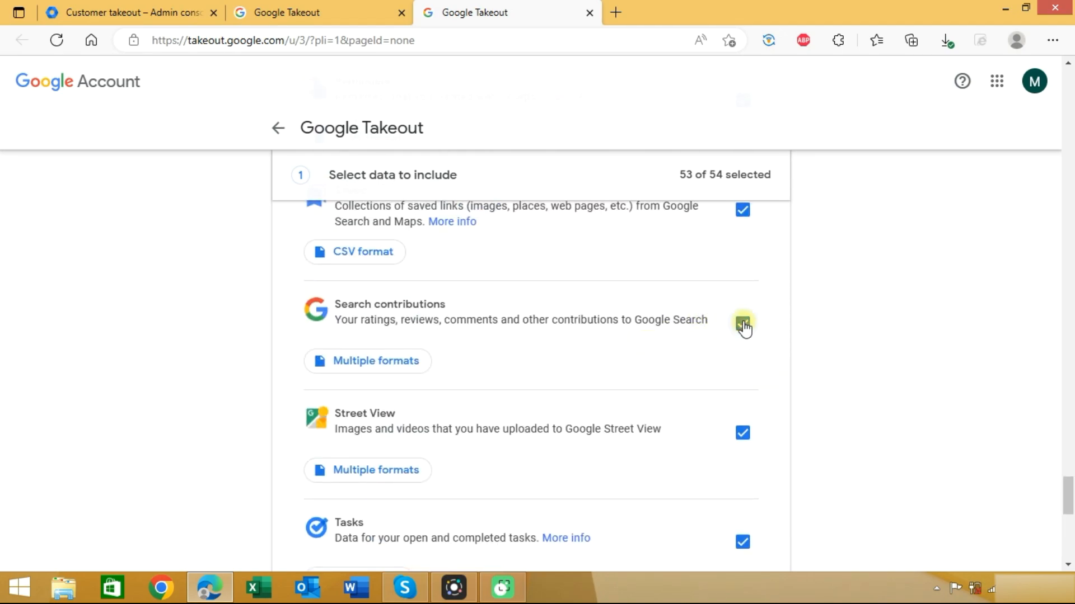
scroll(down, 3)
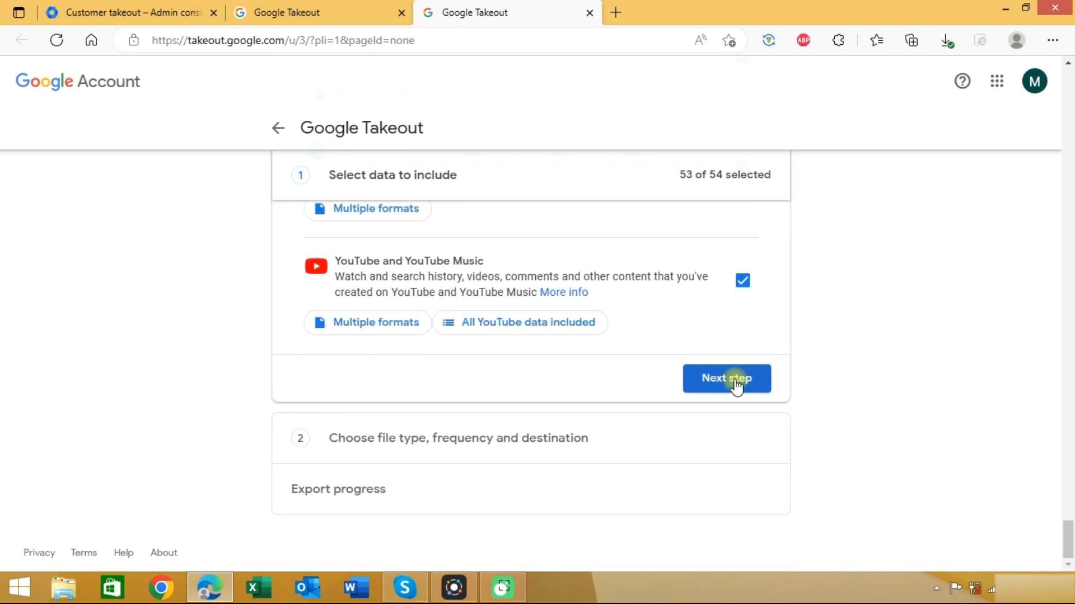
click(726, 378)
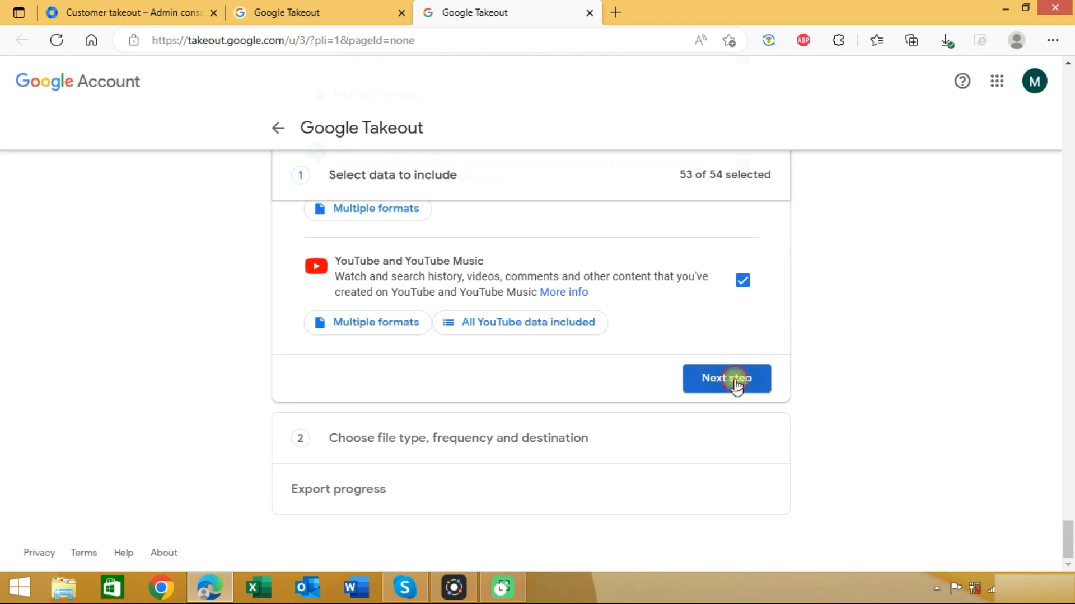
click(725, 378)
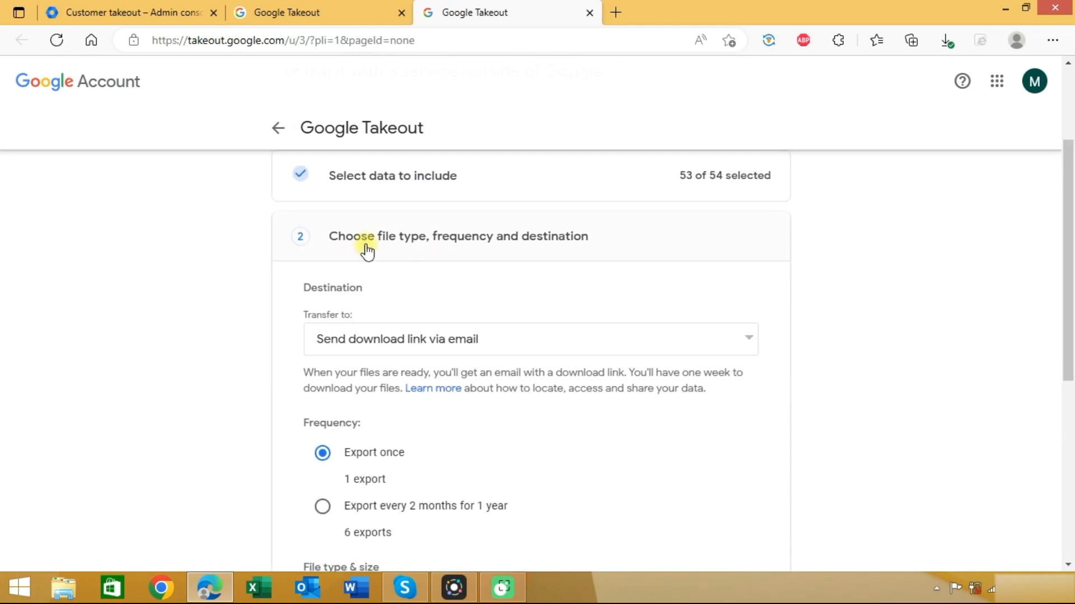
scroll(down, 3)
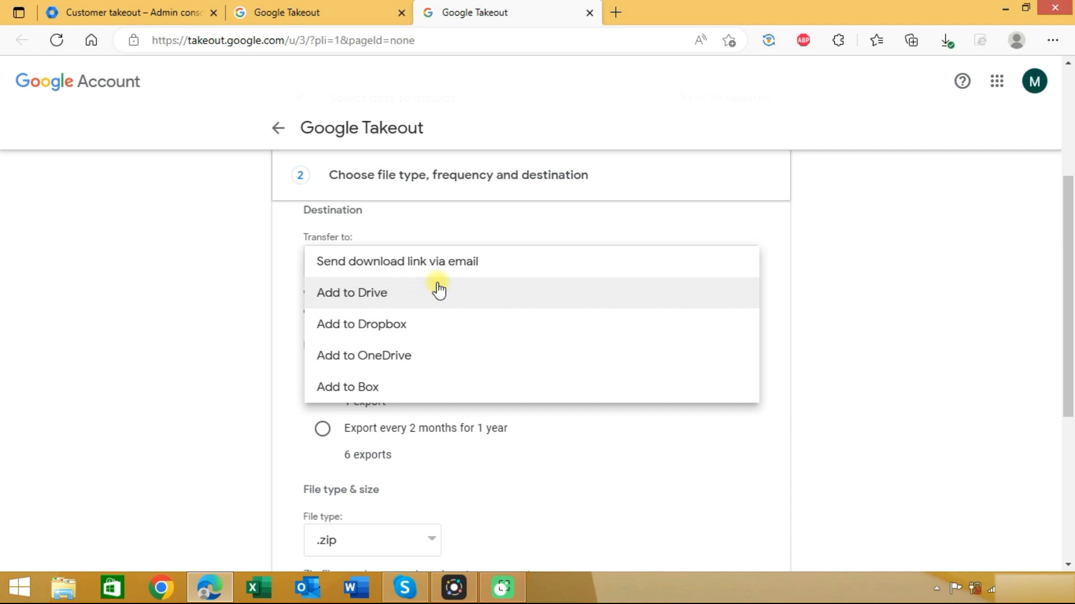
mouse_move(360, 328)
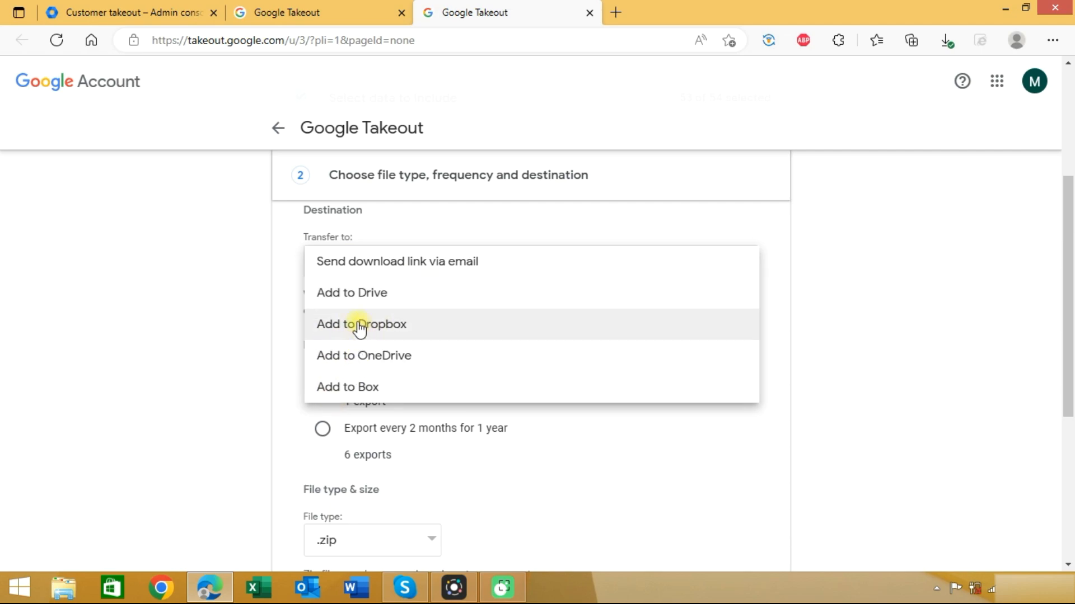
mouse_move(362, 261)
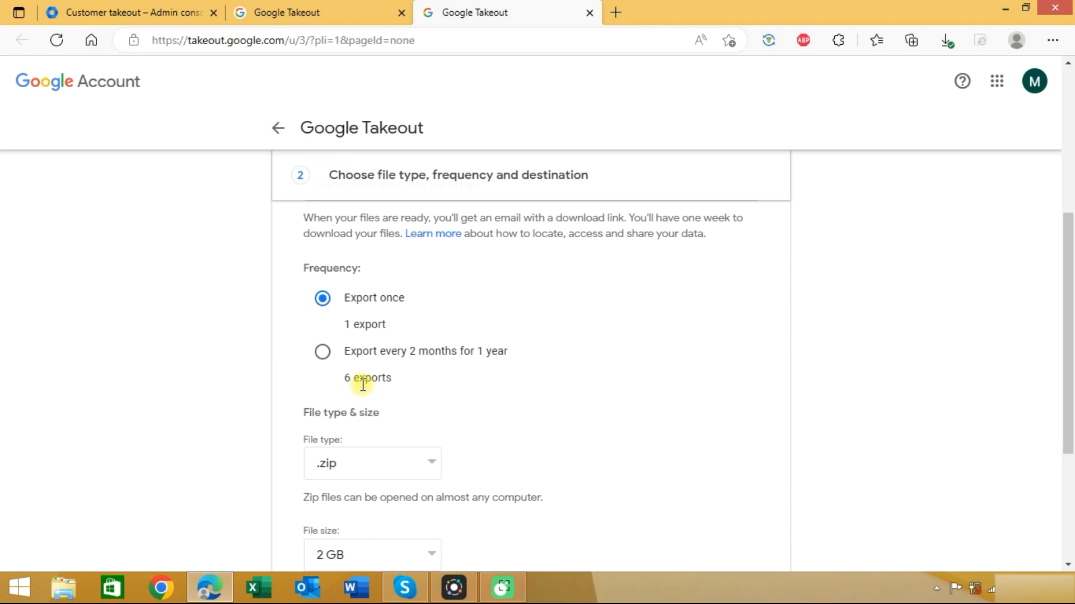
Keep file type .zip and 2 GB split size, then create the one-time export.
scroll(down, 3)
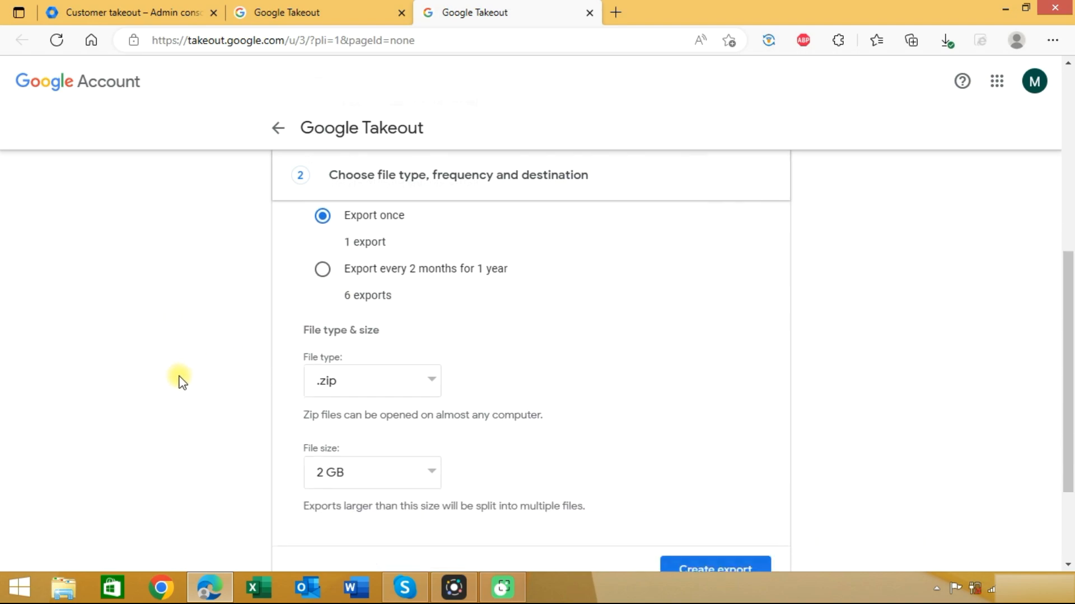
scroll(down, 3)
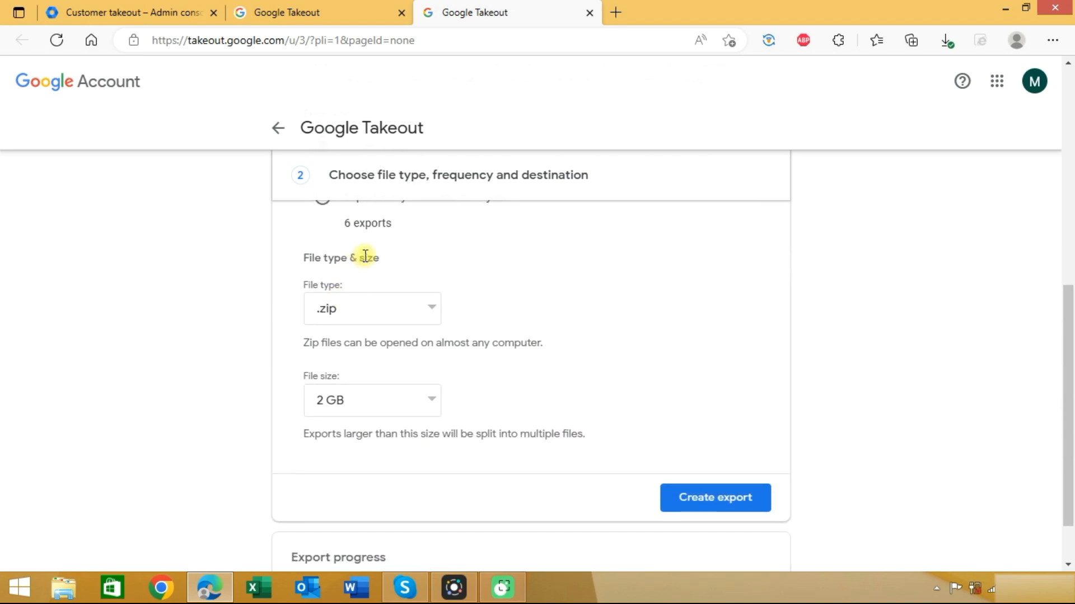
click(371, 309)
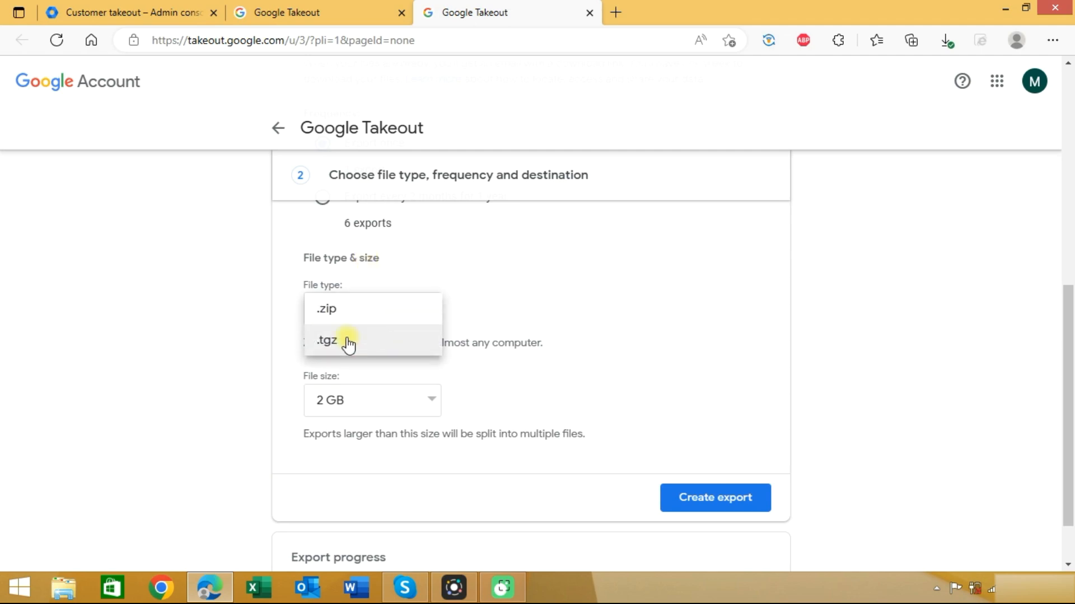
click(326, 309)
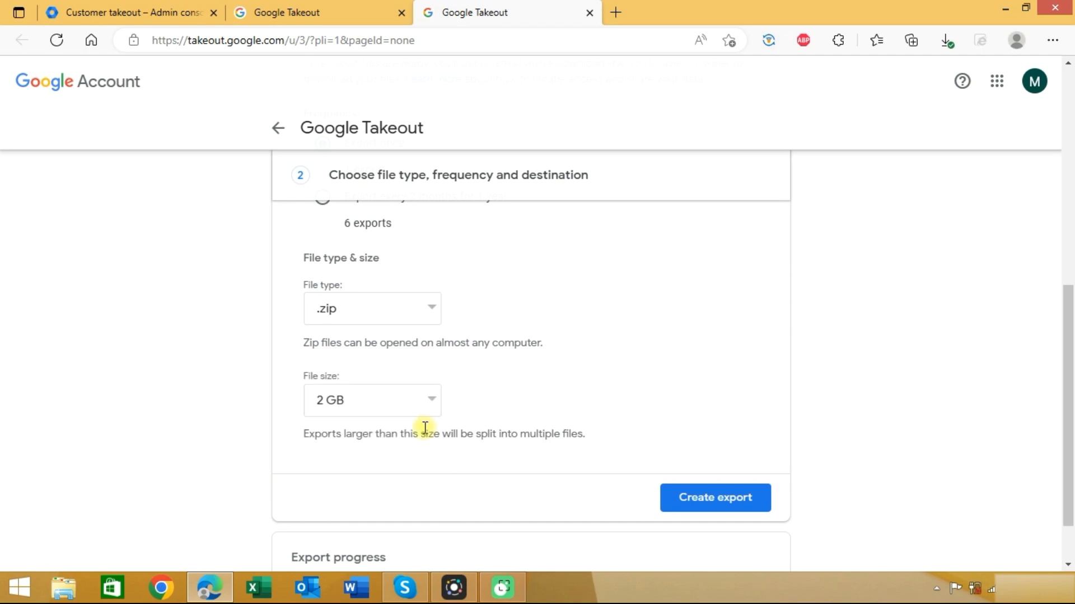
click(372, 401)
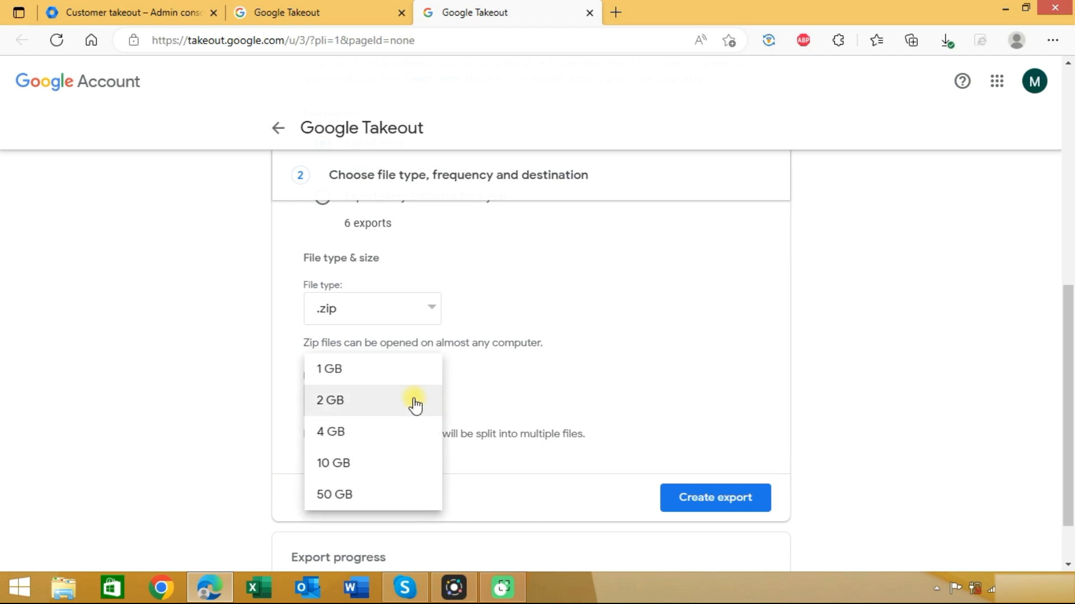
click(329, 401)
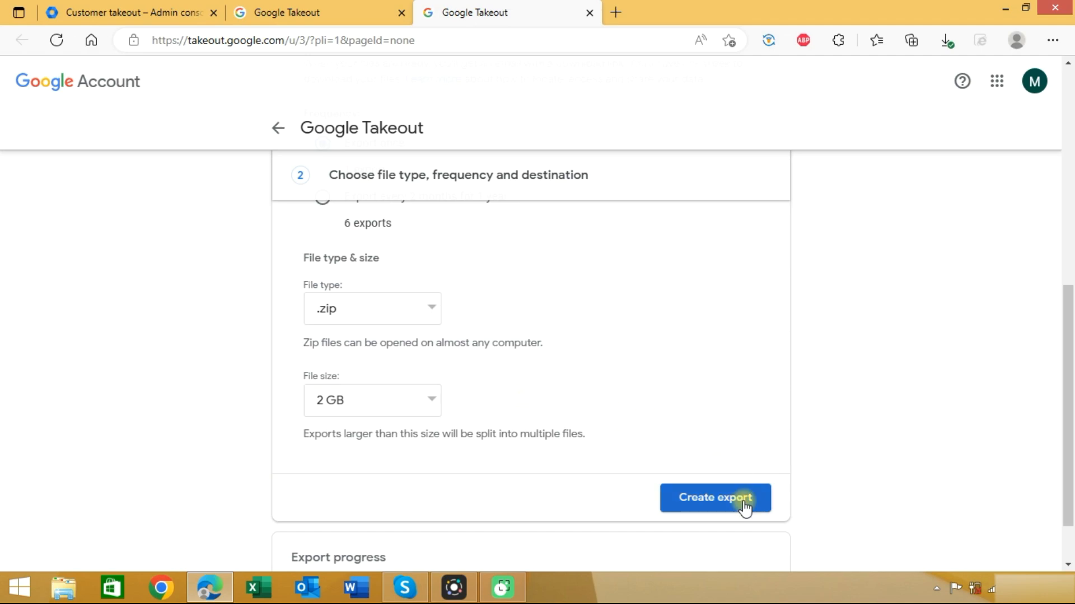
click(716, 497)
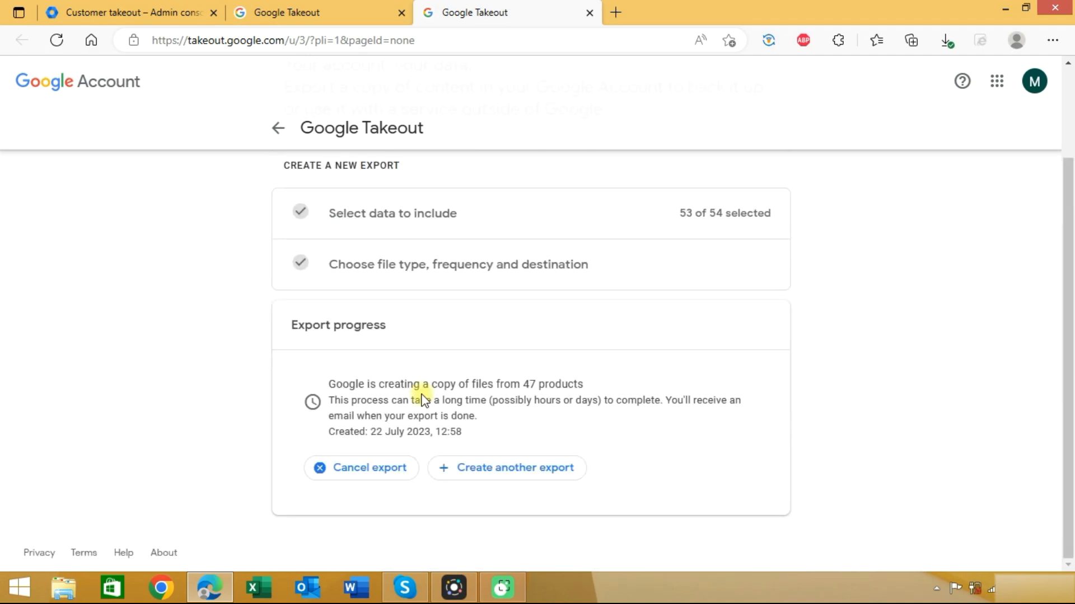